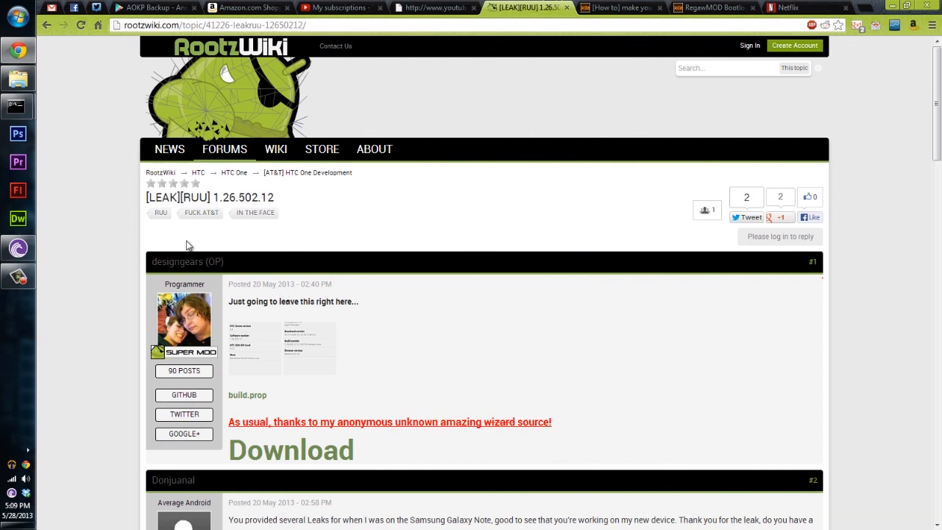
{"action": "mouse_move", "coordinate": [228, 212]}
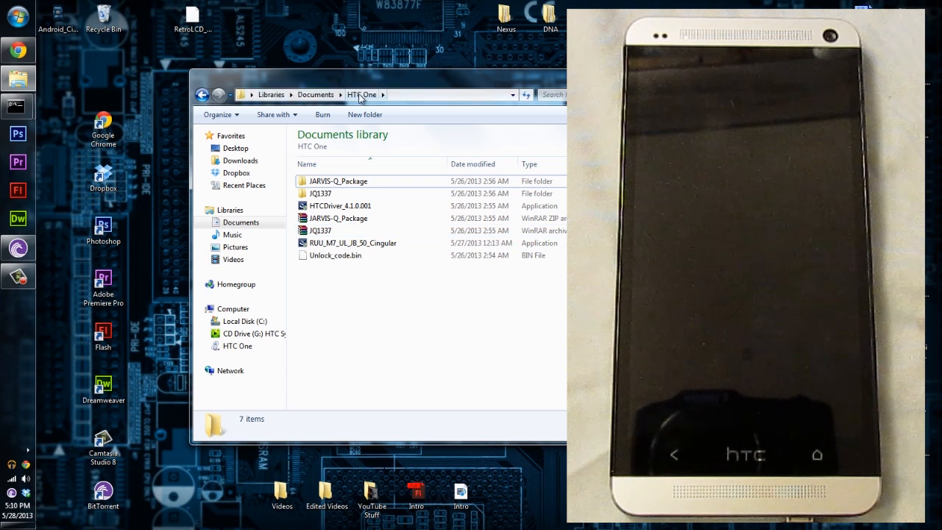
Step: Show details of the RUU_M7_UL_JB_50_Cingular application, 0.98 GB, dated 5/27/2013
{"action": "left_click", "coordinate": [353, 243]}
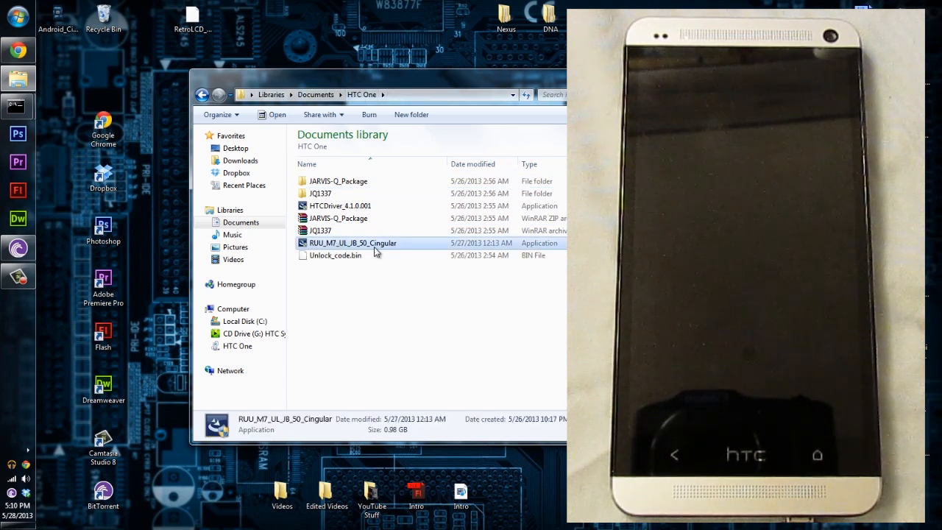
{"action": "mouse_move", "coordinate": [377, 250]}
{"action": "type", "text": "adb reboot bootloader"}
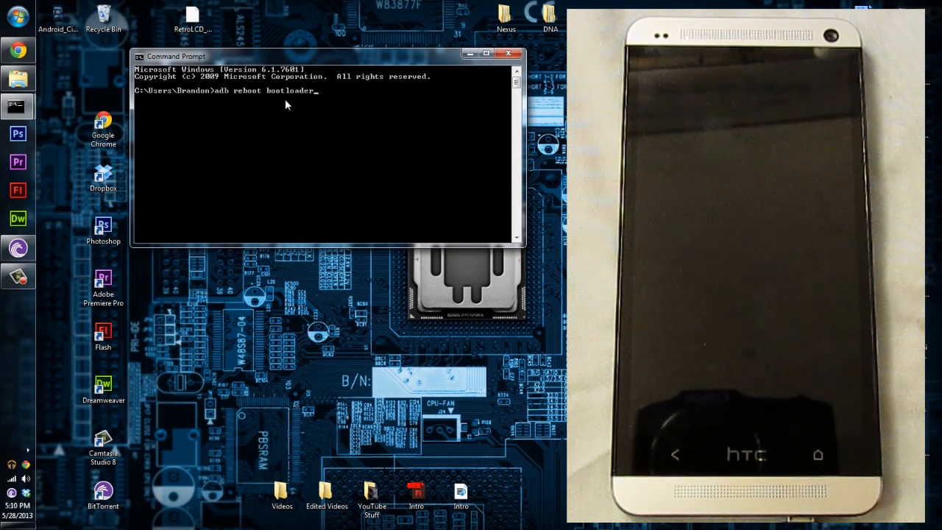
Step: Run 'adb reboot bootloader' to put the HTC One into fastboot mode
{"action": "key", "text": "enter"}
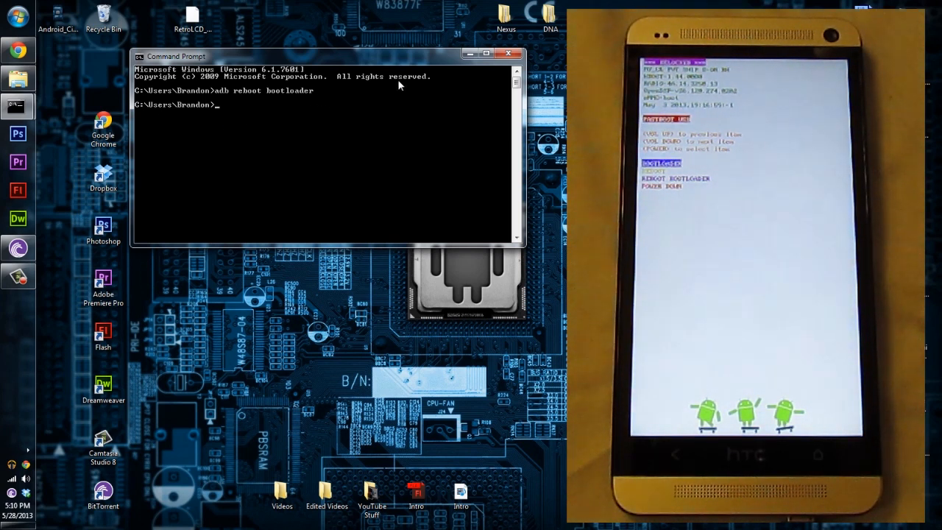
{"action": "left_click", "coordinate": [508, 53]}
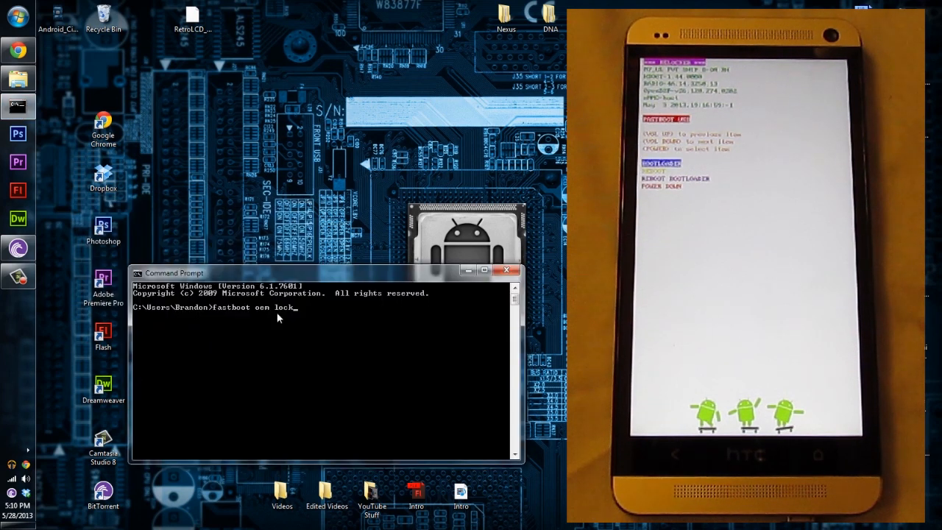
{"action": "mouse_move", "coordinate": [302, 312]}
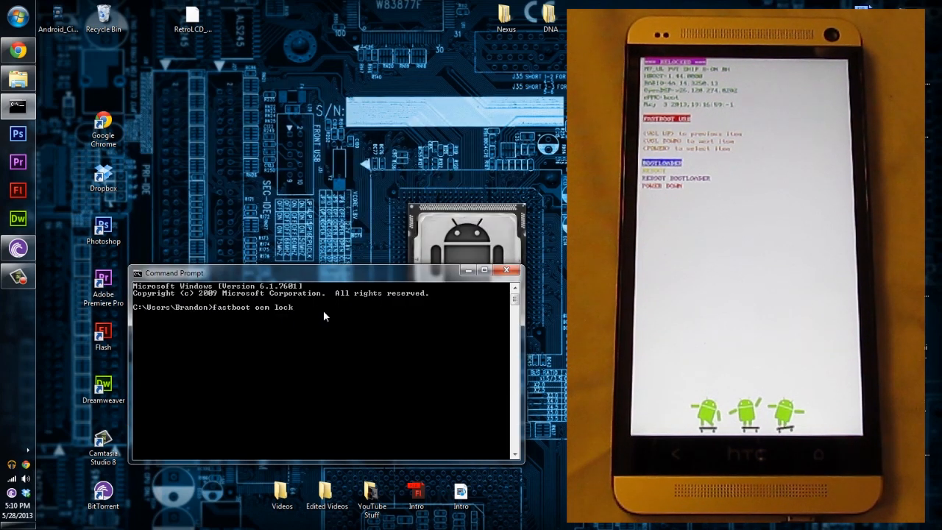
{"action": "mouse_move", "coordinate": [300, 312]}
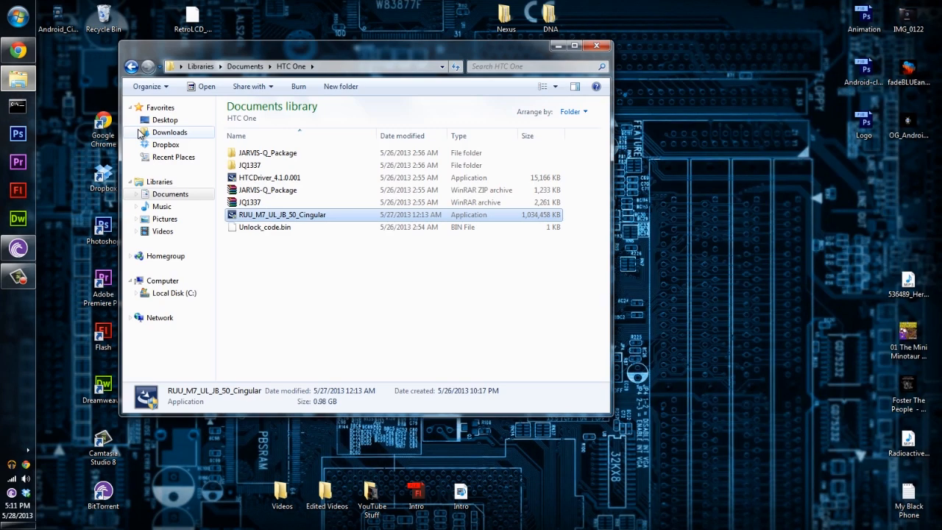
{"action": "mouse_move", "coordinate": [271, 218]}
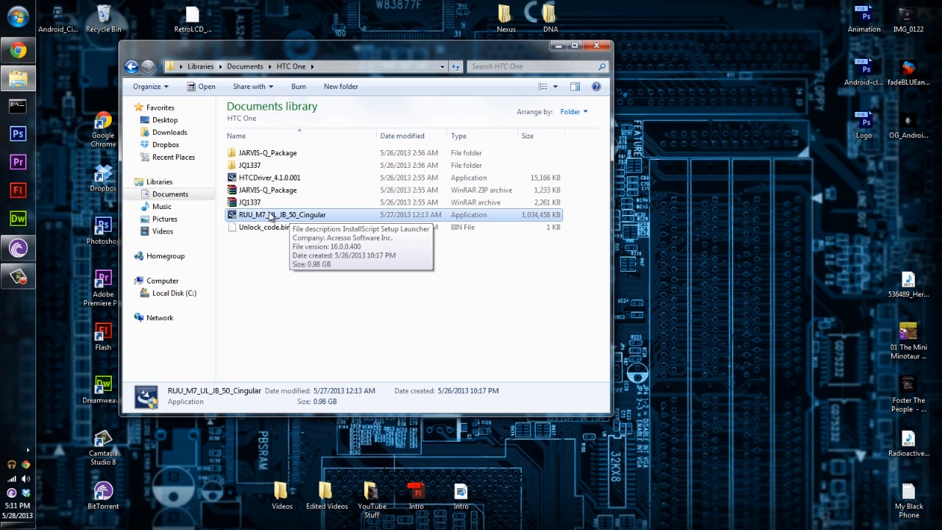
Step: Run the RUU_M7_UL_JB_50_Cingular updater as administrator, reaching the welcome/caution screen
{"action": "right_click", "coordinate": [283, 215]}
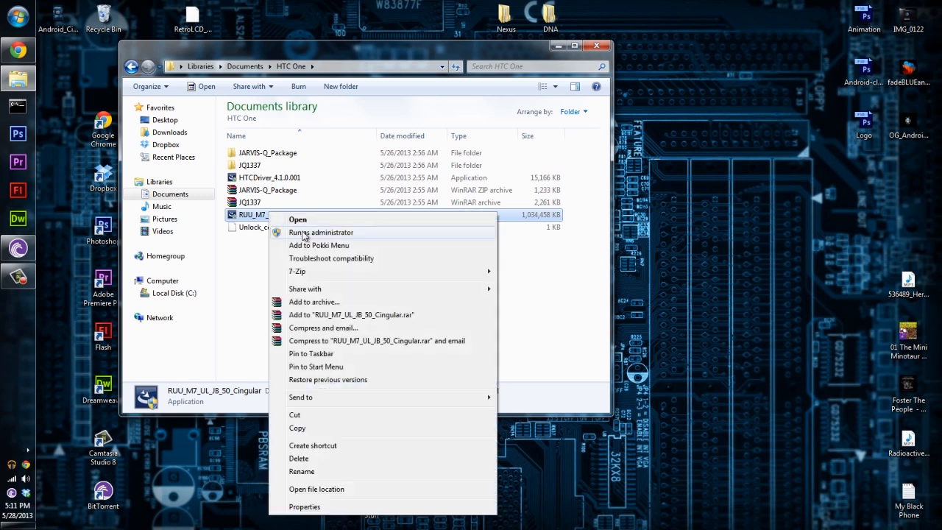
{"action": "left_click", "coordinate": [298, 219]}
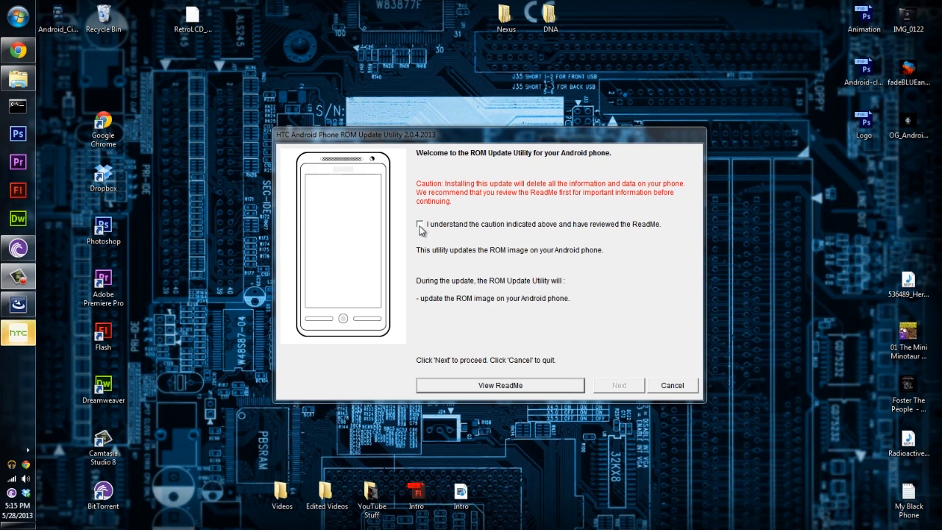
Step: Accept the data-loss caution and confirm preparation, reaching current image version 1.26.502.12
{"action": "left_click", "coordinate": [420, 223]}
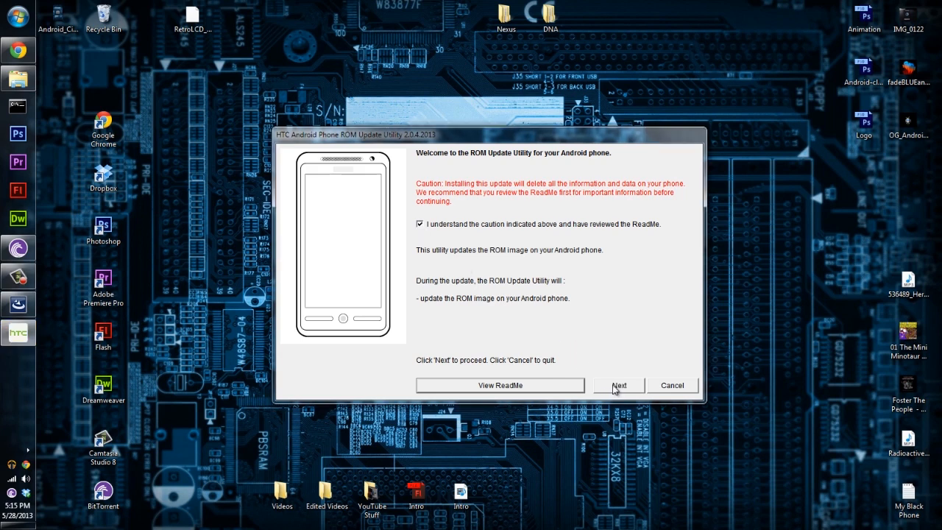
{"action": "left_click", "coordinate": [618, 386]}
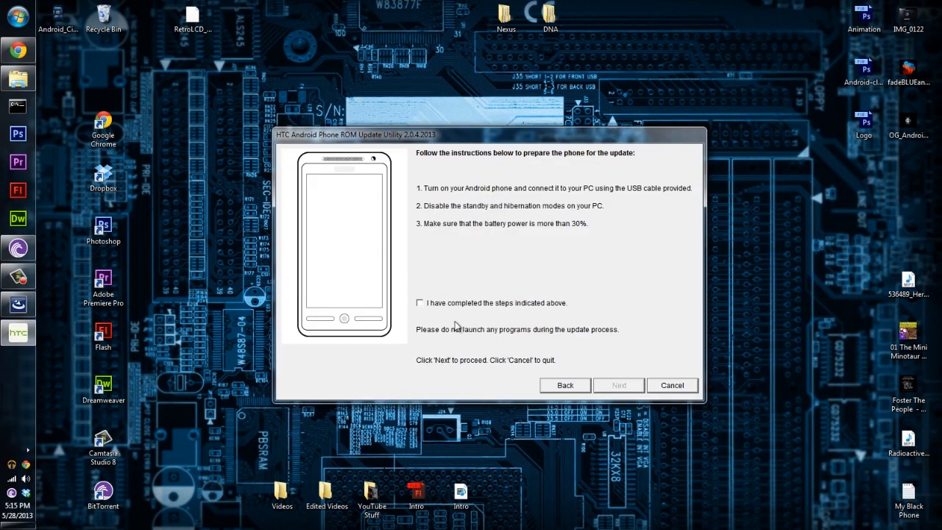
{"action": "mouse_move", "coordinate": [624, 200]}
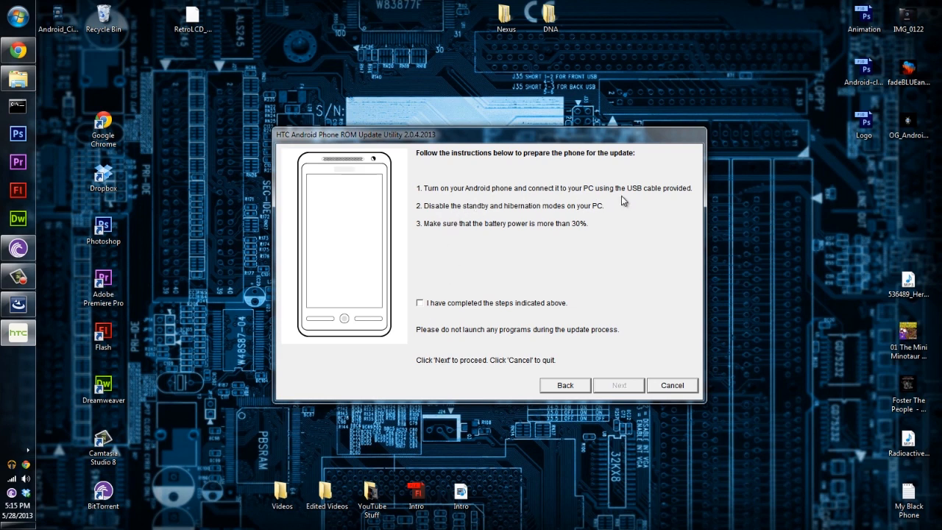
{"action": "mouse_move", "coordinate": [460, 236]}
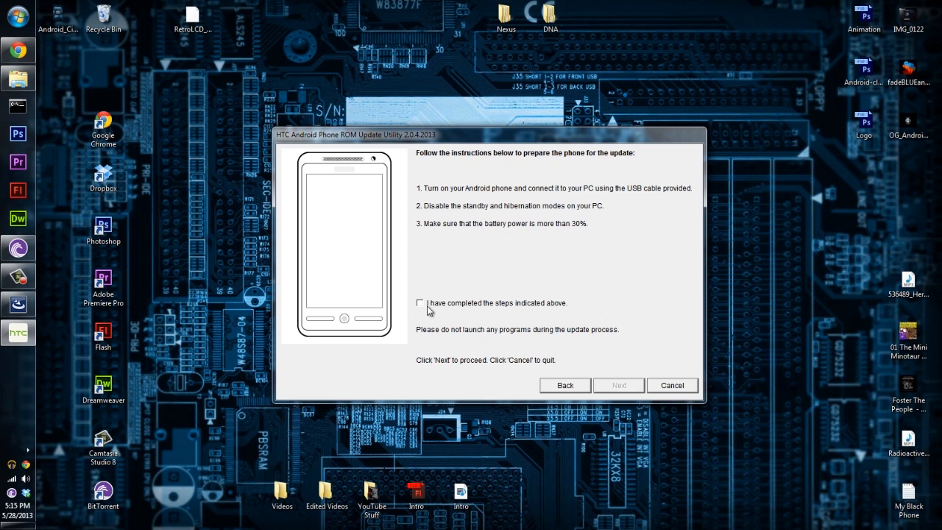
{"action": "left_click", "coordinate": [420, 304]}
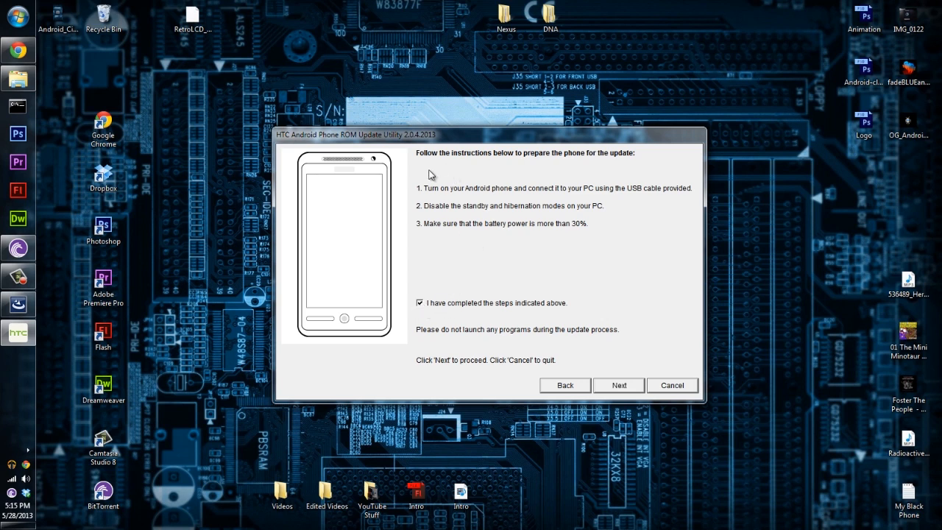
{"action": "mouse_move", "coordinate": [607, 374]}
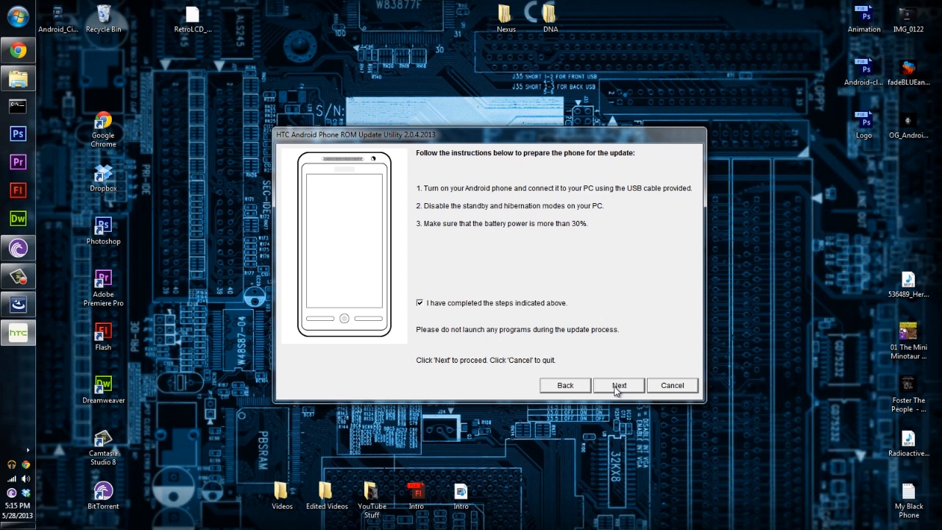
{"action": "left_click", "coordinate": [618, 386]}
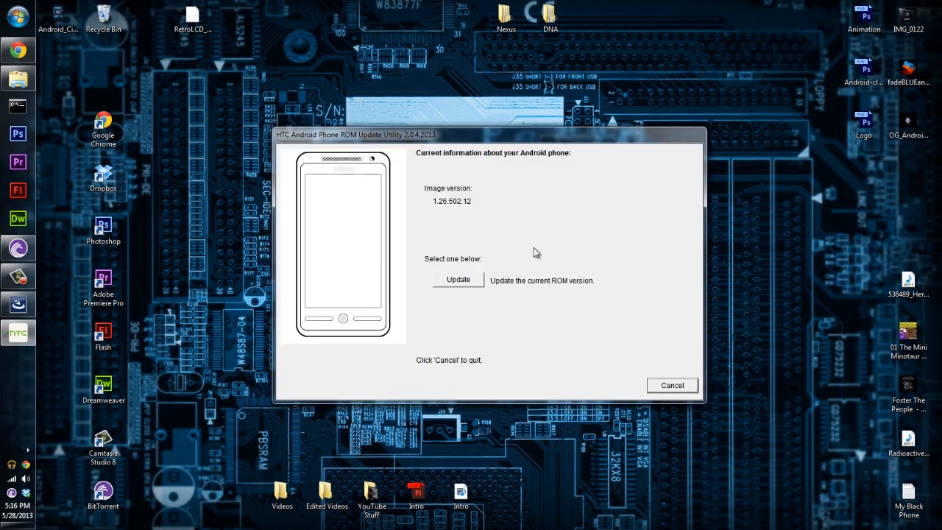
{"action": "mouse_move", "coordinate": [460, 280]}
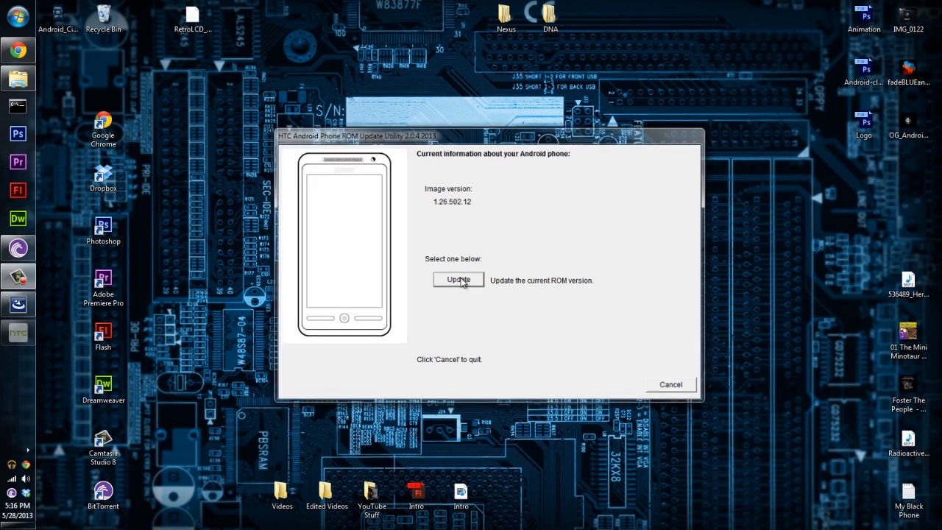
Step: Start the ROM update, reaching the From/To check showing 1.26.502.12 on both
{"action": "left_click", "coordinate": [458, 280]}
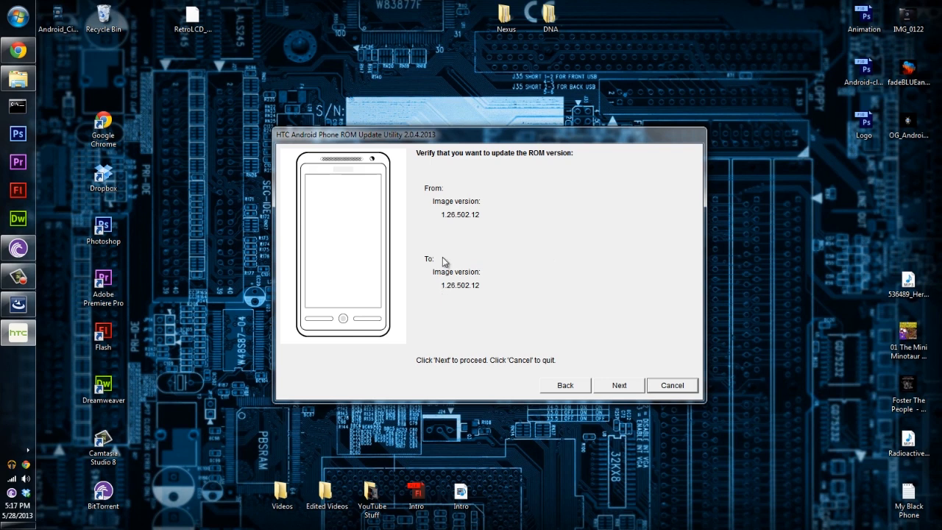
{"action": "mouse_move", "coordinate": [441, 243]}
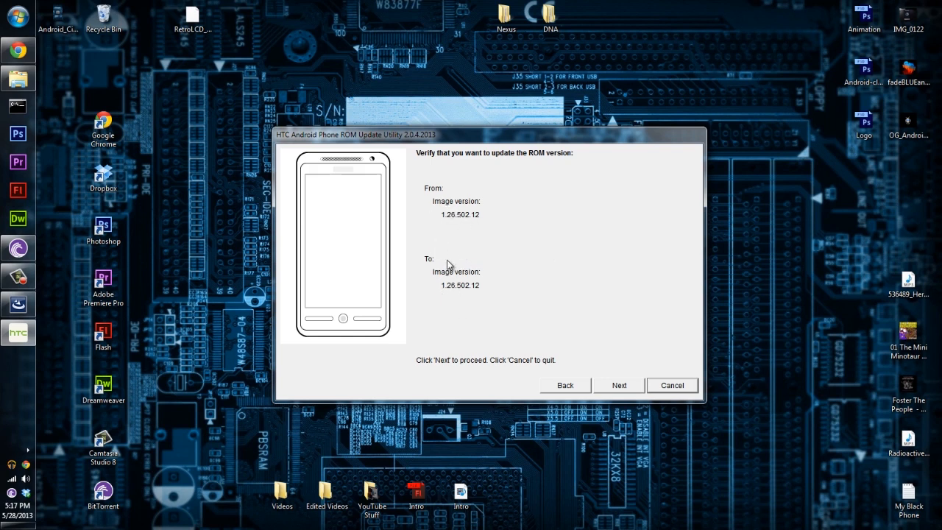
{"action": "mouse_move", "coordinate": [454, 227]}
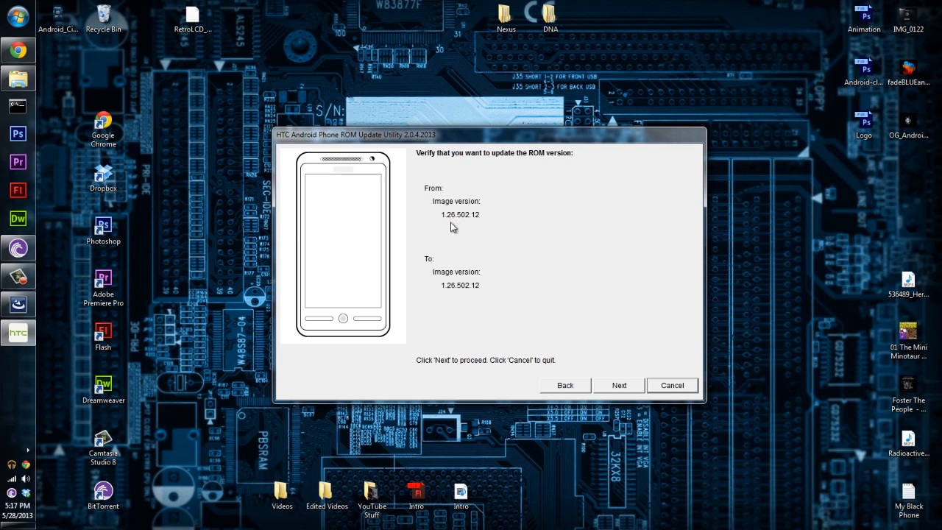
{"action": "mouse_move", "coordinate": [453, 299]}
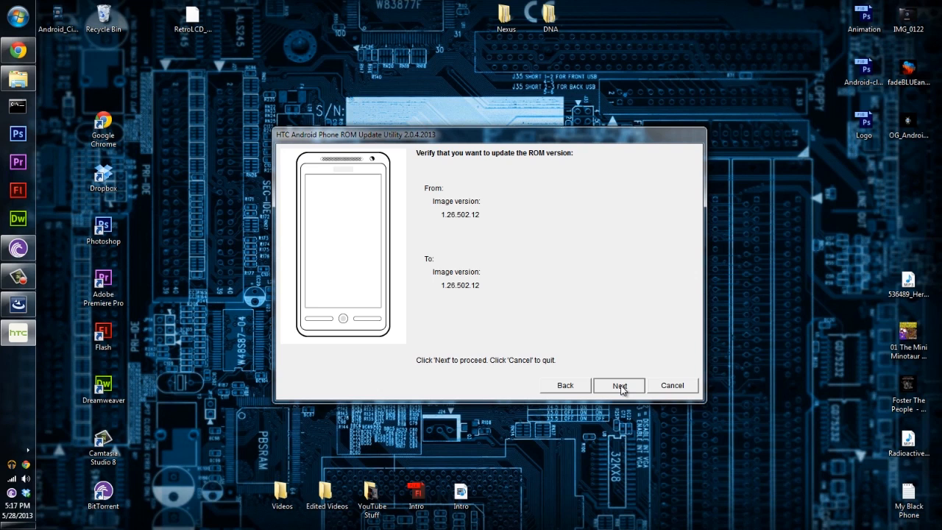
Step: Confirm the versions and begin flashing the ROM image onto the phone
{"action": "left_click", "coordinate": [618, 385]}
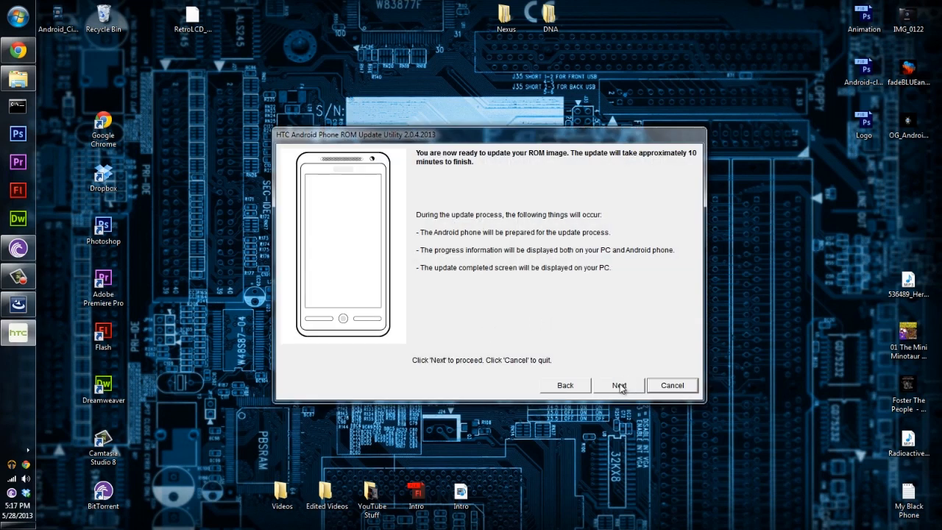
{"action": "mouse_move", "coordinate": [540, 280]}
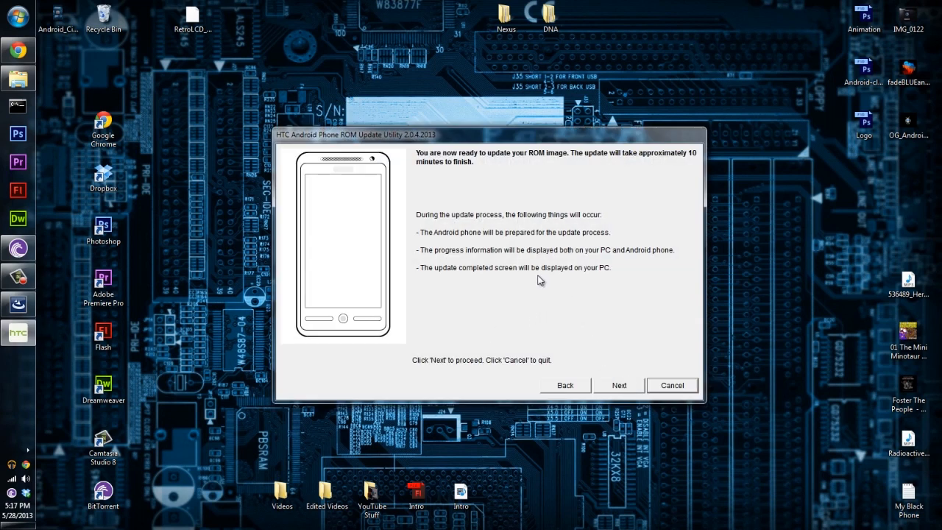
{"action": "mouse_move", "coordinate": [595, 245]}
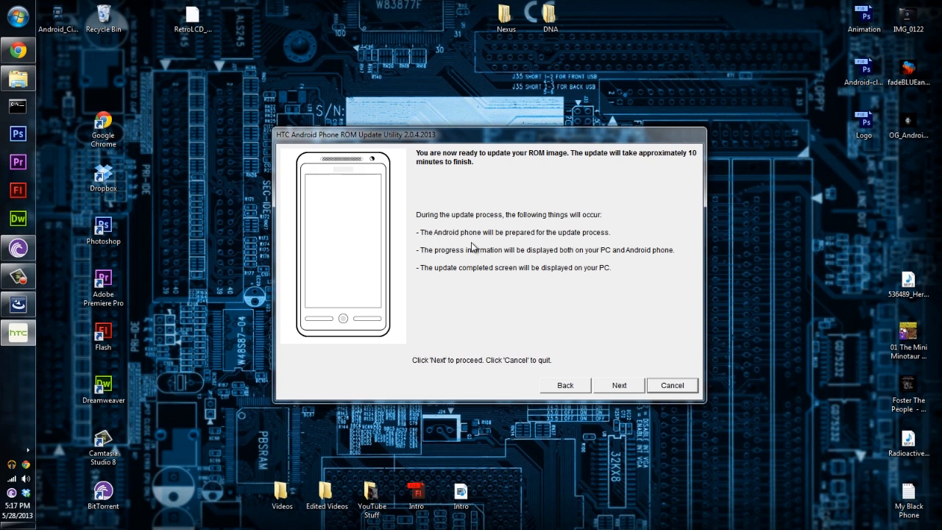
{"action": "mouse_move", "coordinate": [480, 256]}
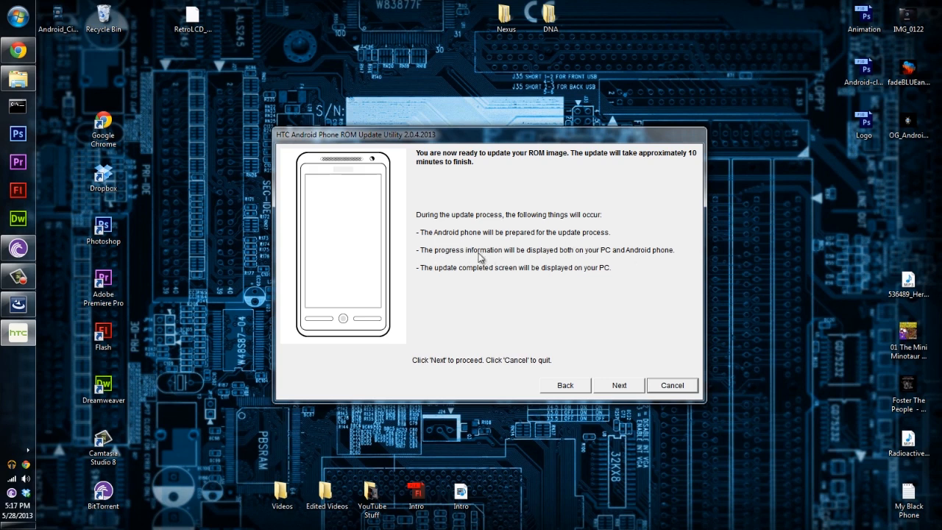
{"action": "mouse_move", "coordinate": [547, 286]}
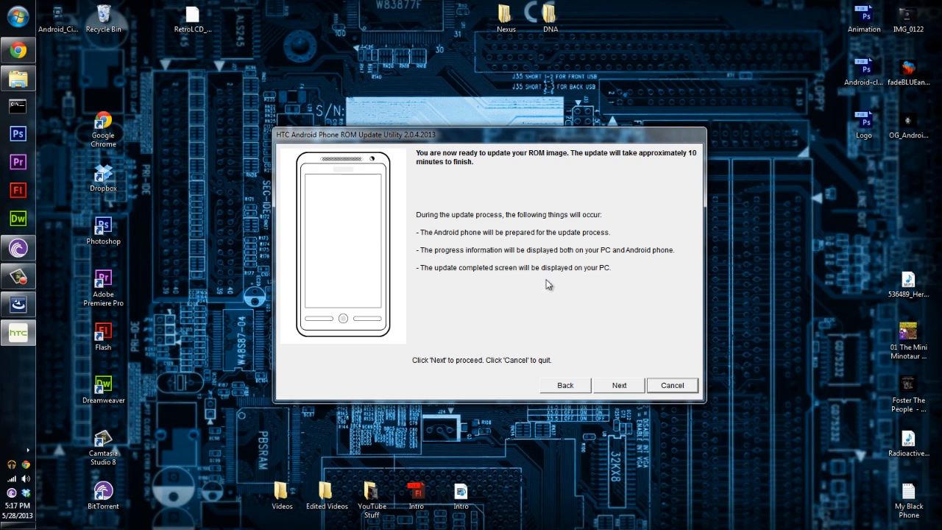
{"action": "mouse_move", "coordinate": [544, 286]}
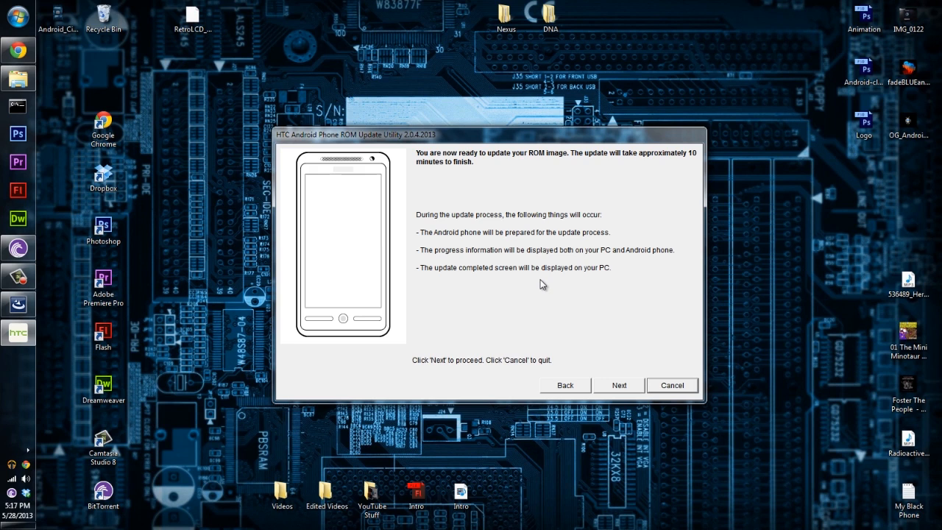
{"action": "mouse_move", "coordinate": [574, 355]}
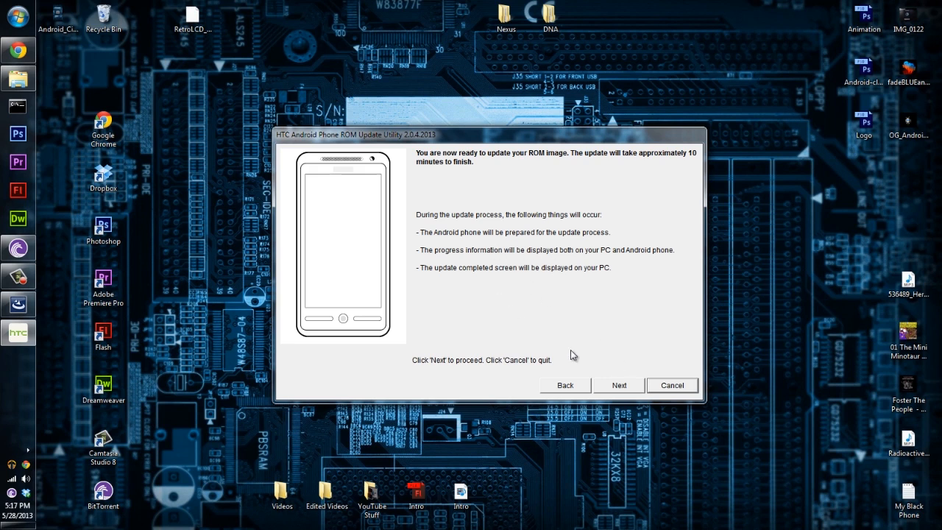
{"action": "left_click", "coordinate": [618, 385]}
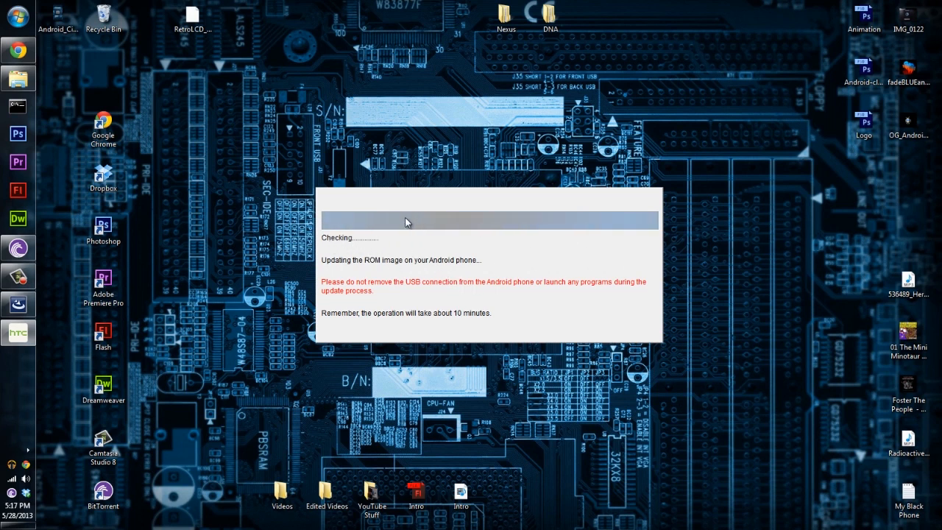
{"action": "mouse_move", "coordinate": [694, 136]}
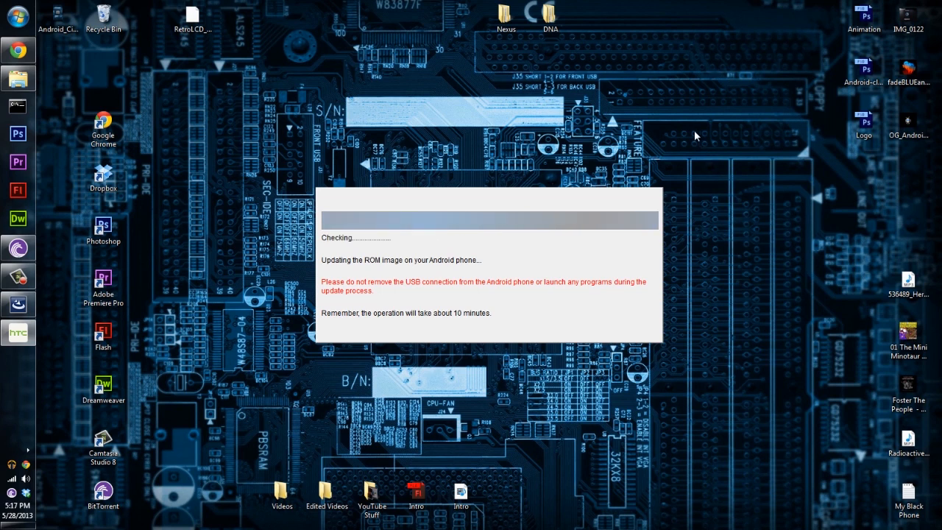
{"action": "mouse_move", "coordinate": [677, 155]}
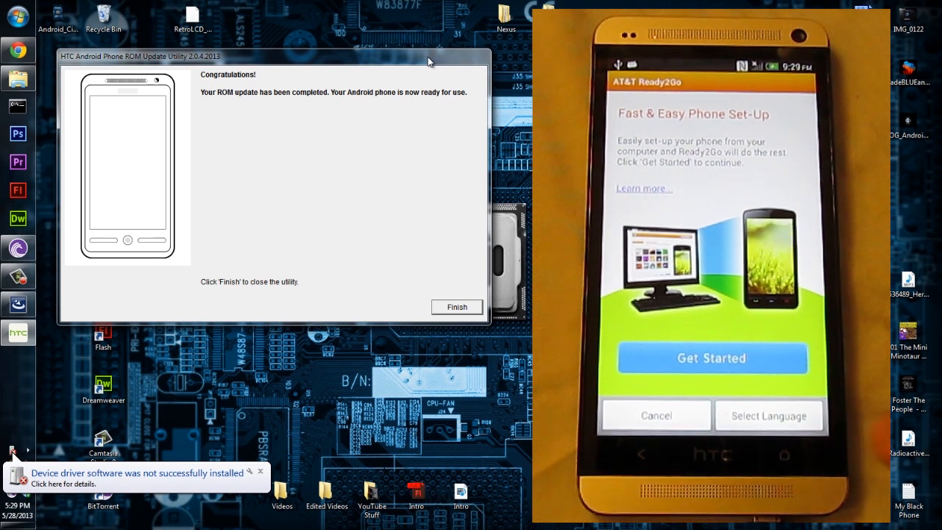
Step: Advance the phone's AT&T Ready2Go setup to the att.com/configure screen
{"action": "left_click", "coordinate": [712, 357]}
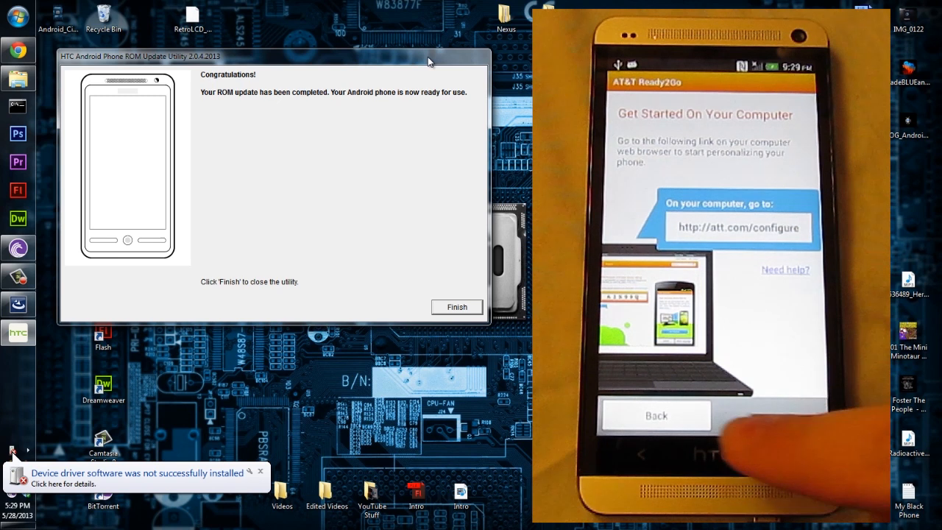